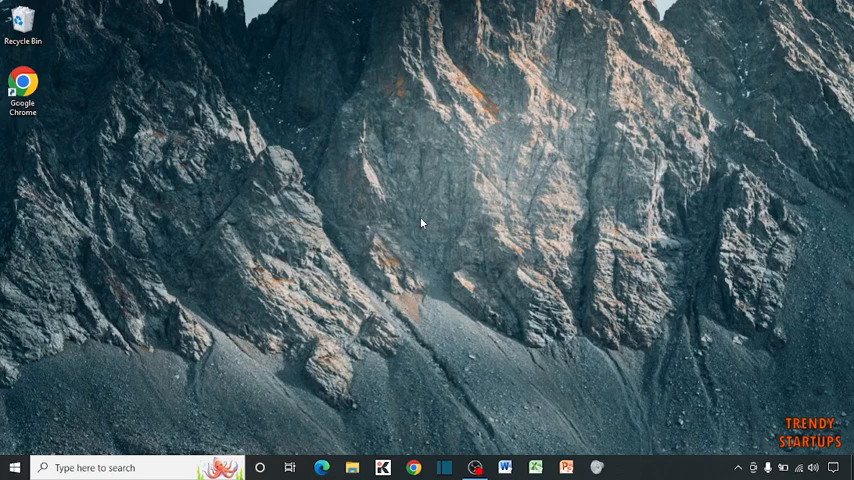
pyautogui.moveTo(445, 141)
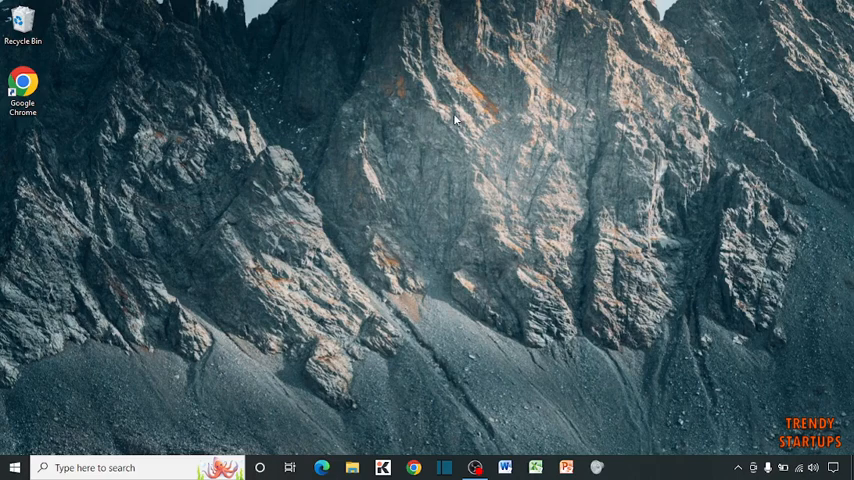
pyautogui.moveTo(456, 112)
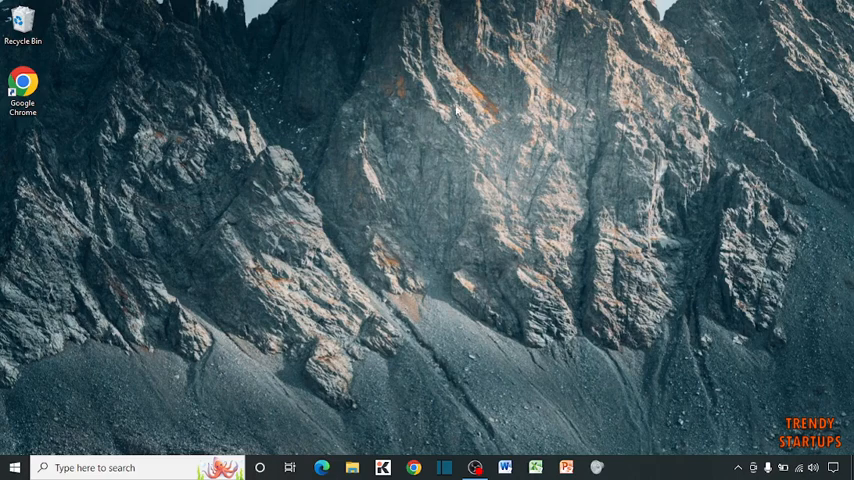
# - Launch Microsoft Photos from its taskbar icon
pyautogui.click(95, 467)
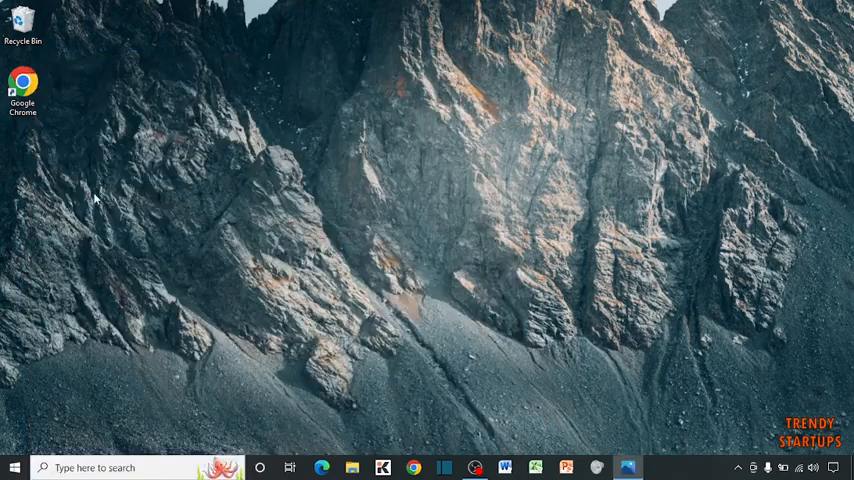
# - Start a new video project and name it 'test'
pyautogui.click(628, 467)
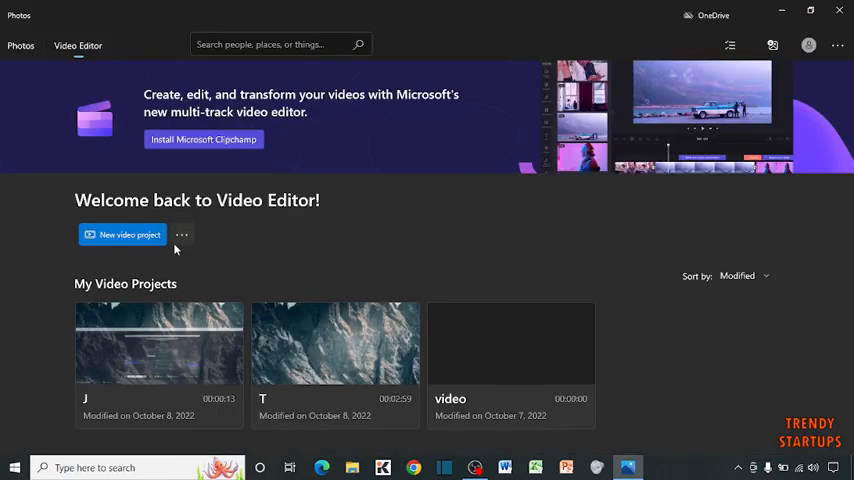
pyautogui.moveTo(150, 253)
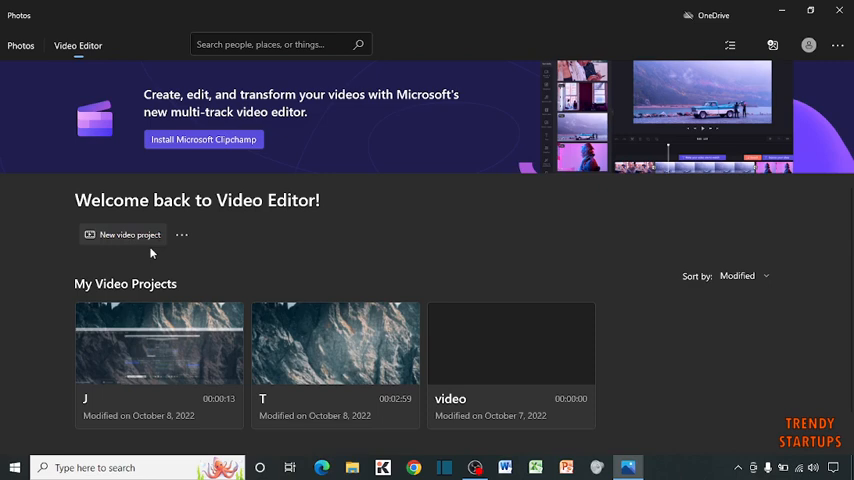
pyautogui.click(129, 234)
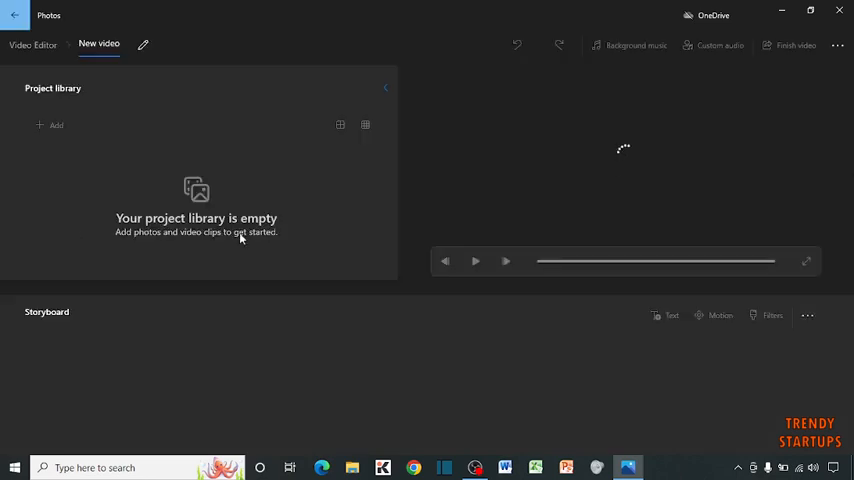
pyautogui.write('te')
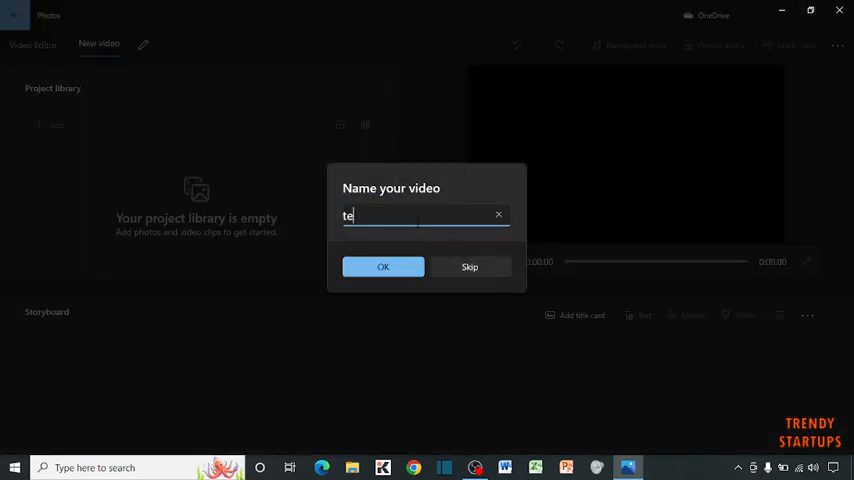
pyautogui.click(383, 266)
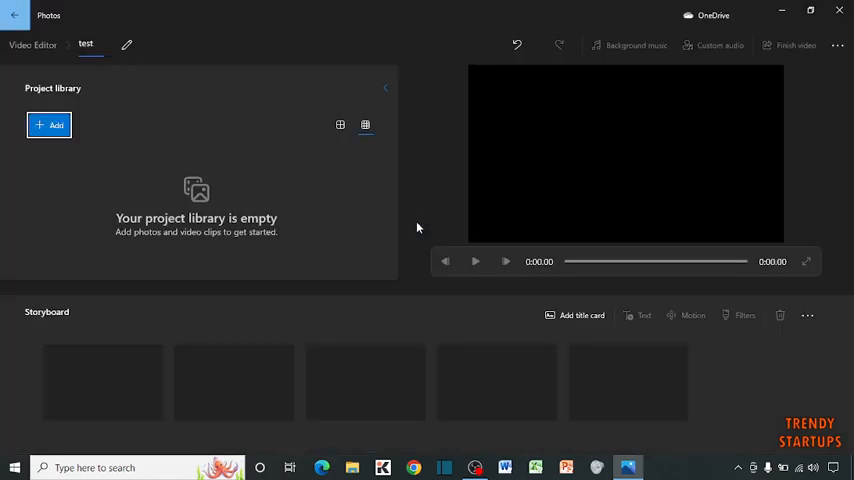
# - Import the 12.78-second screen-recording clip and select it on the storyboard
pyautogui.click(49, 124)
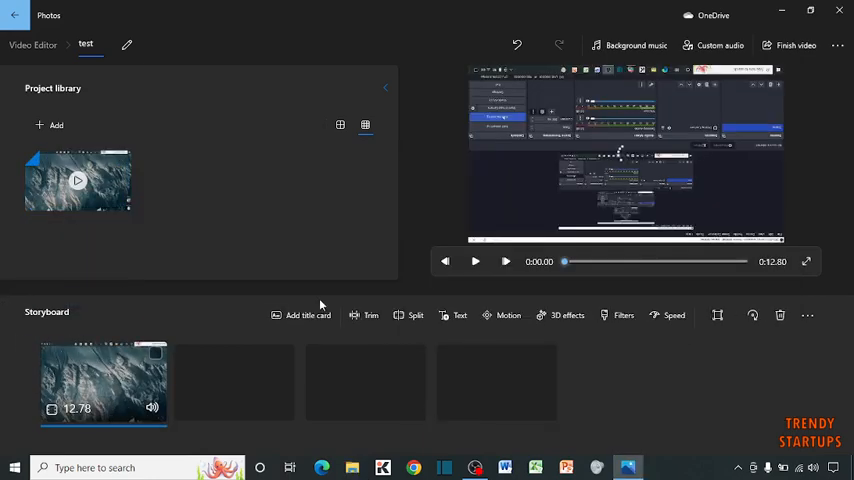
pyautogui.click(103, 383)
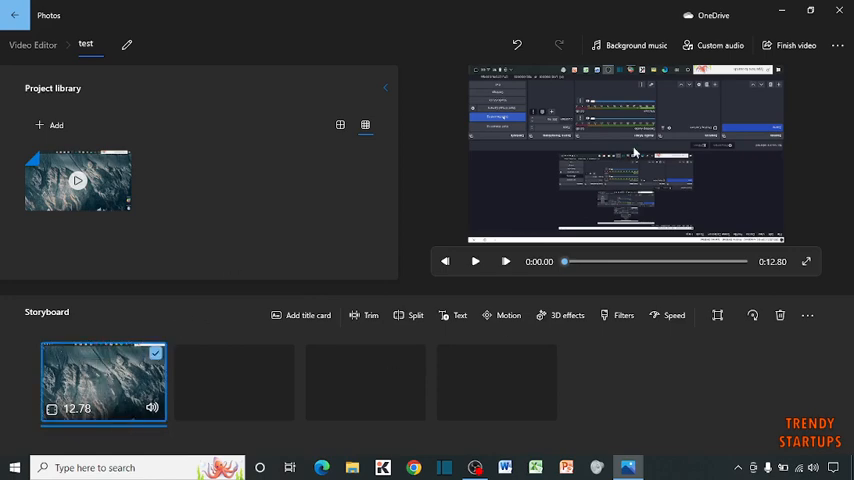
pyautogui.moveTo(753, 317)
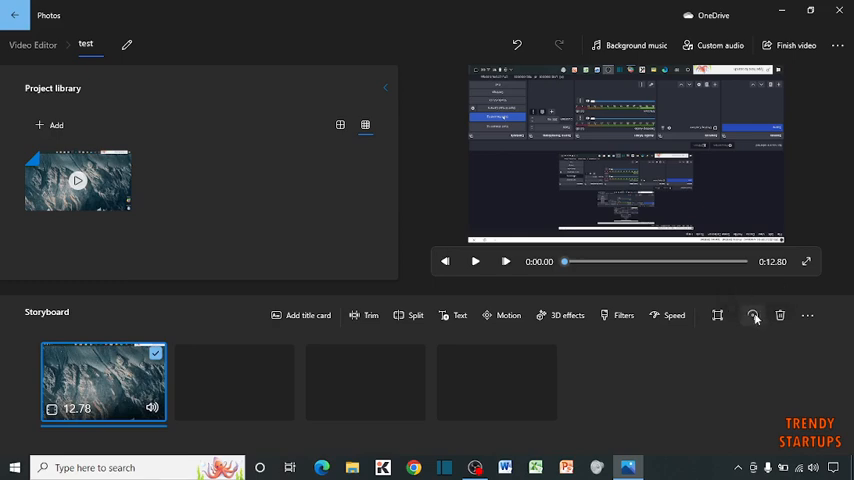
pyautogui.click(754, 316)
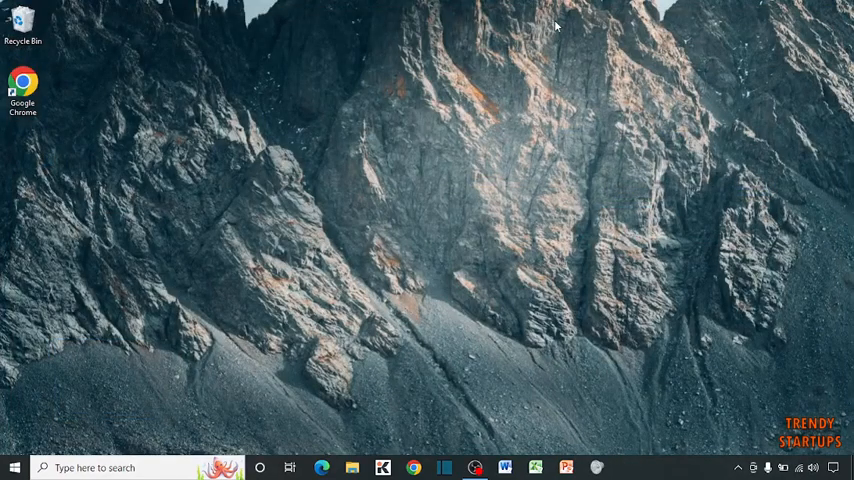
pyautogui.moveTo(408, 427)
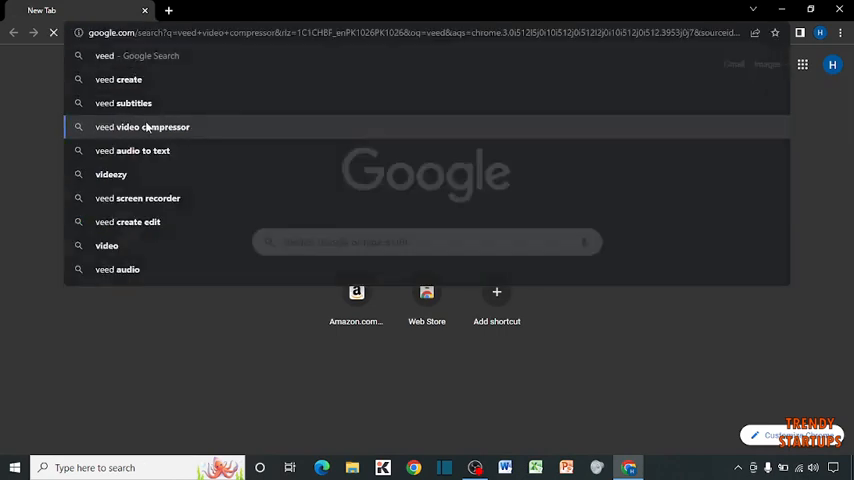
# - Search Google for 'veed video compressor' and open VEED's result page
pyautogui.click(152, 127)
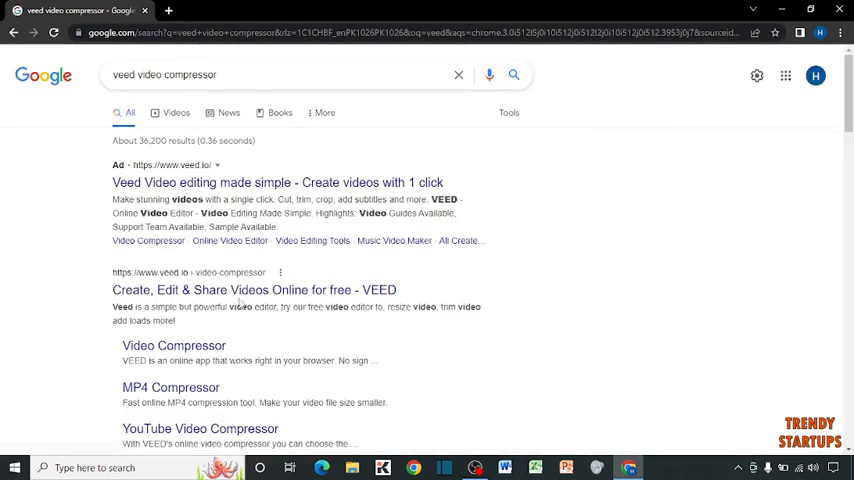
pyautogui.click(253, 289)
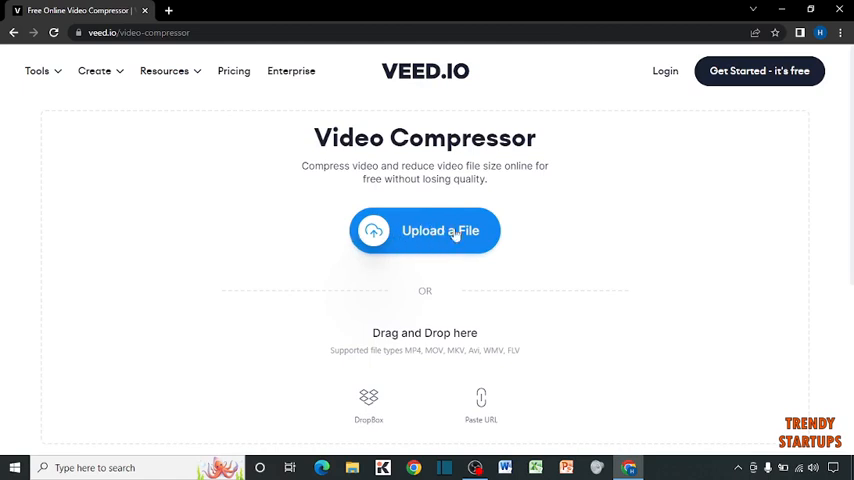
pyautogui.moveTo(440, 231)
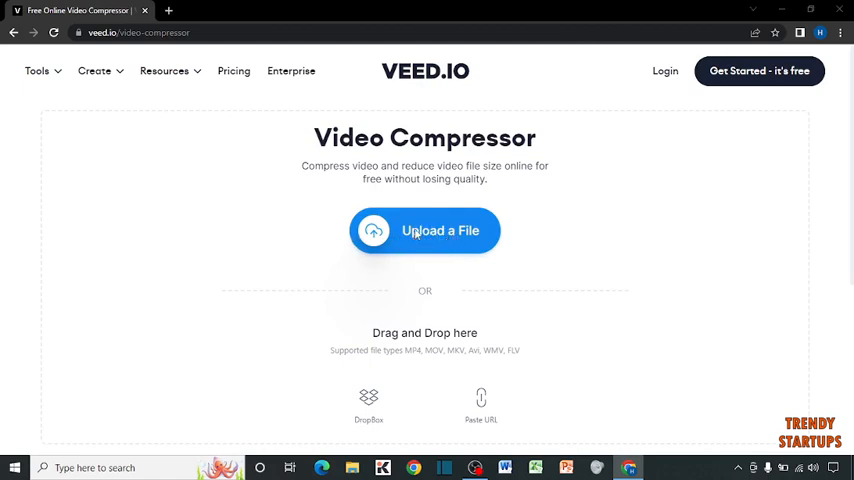
# - Upload D.mp4 to VEED and rotate it 180°
pyautogui.click(424, 230)
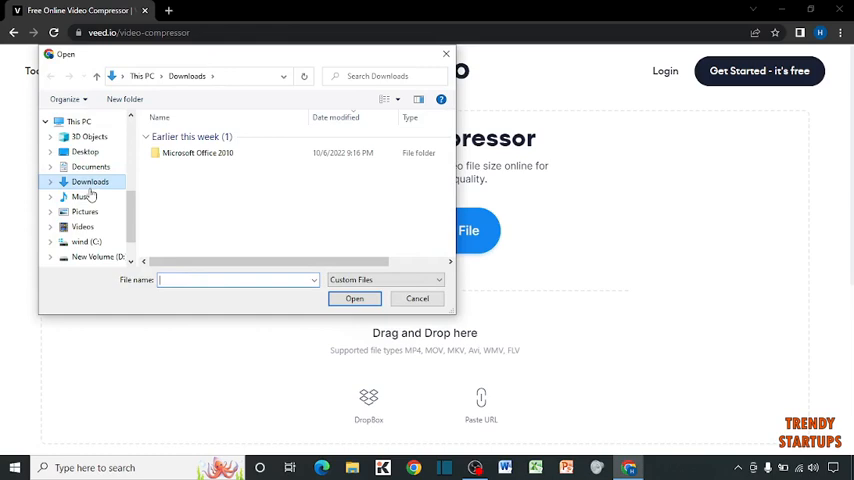
pyautogui.click(354, 298)
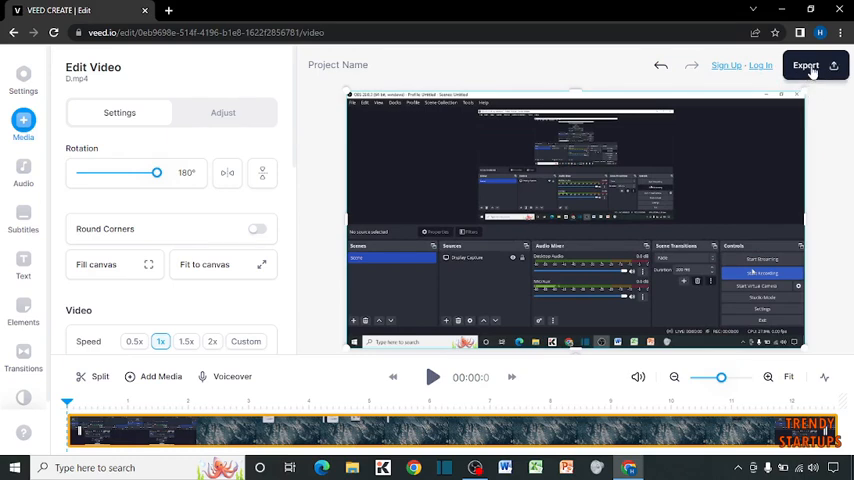
# - Export the rotated 12-second video from VEED
pyautogui.click(805, 65)
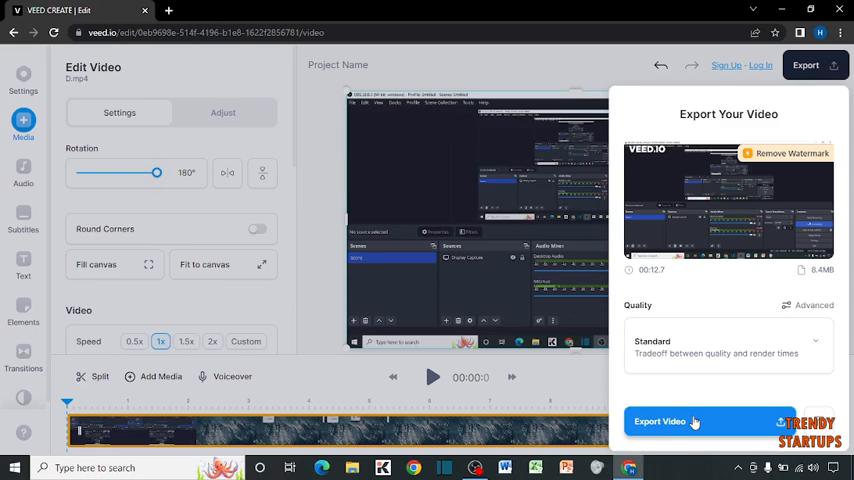
pyautogui.click(660, 421)
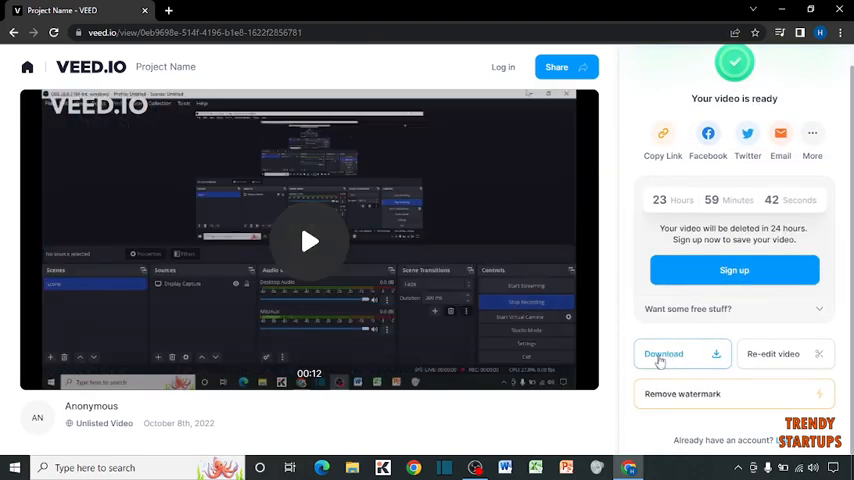
# - Download the exported video as MP4 'Project Name.mp4' and view its download options
pyautogui.click(664, 353)
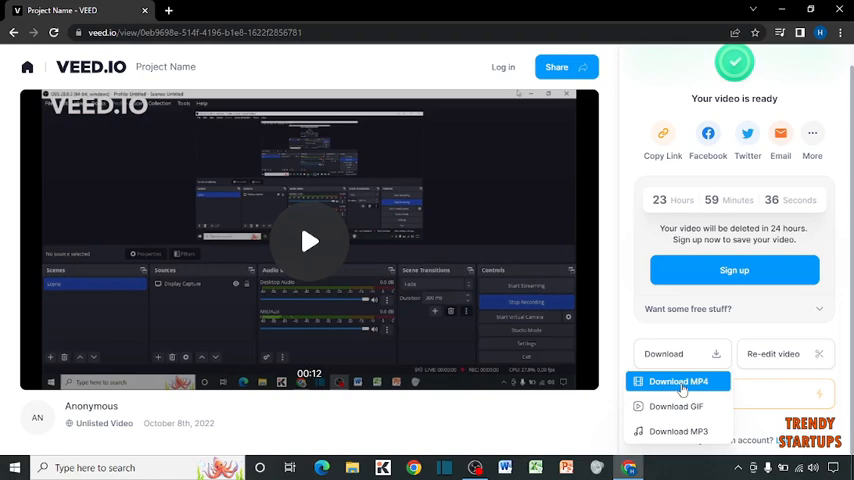
pyautogui.click(678, 381)
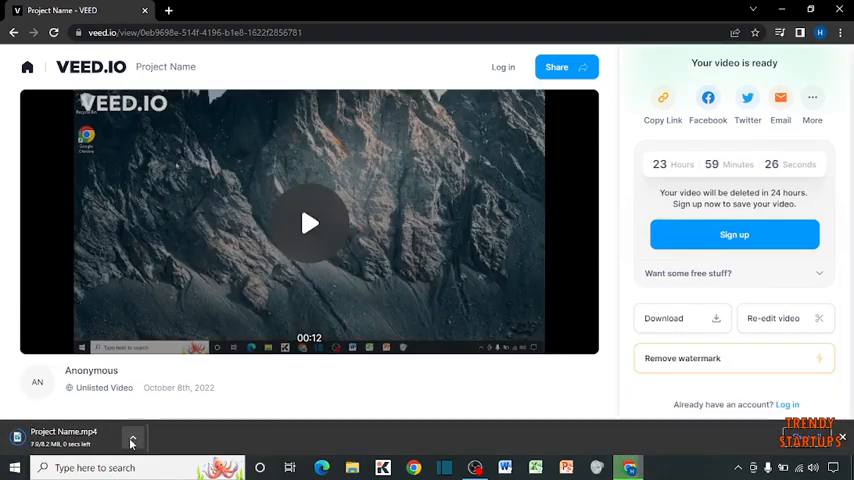
pyautogui.click(132, 440)
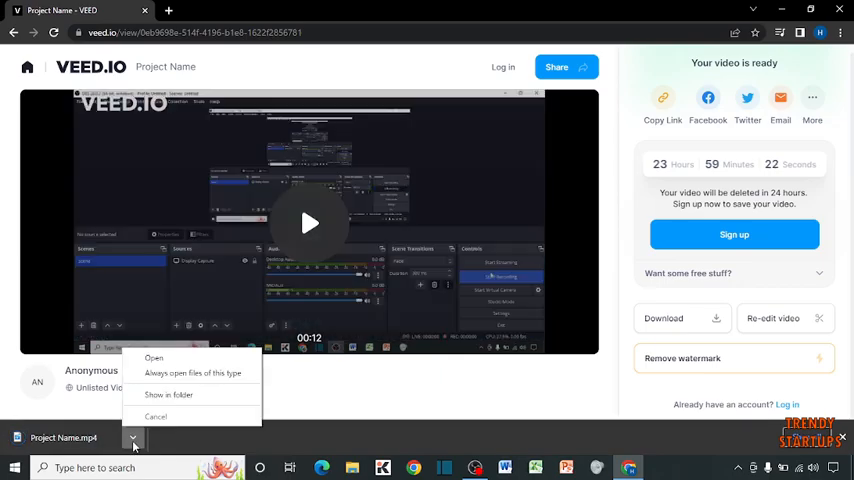